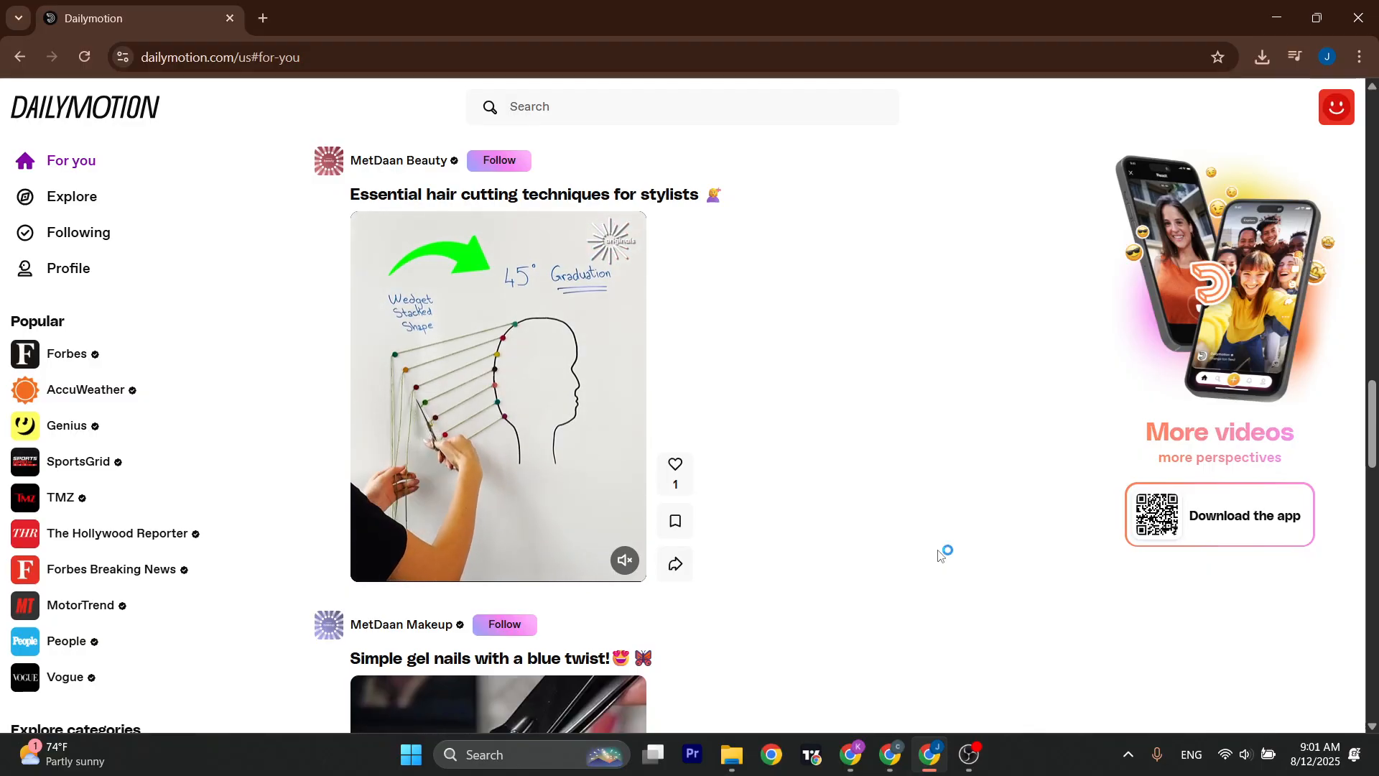
Scroll the For you feed down to the golf pond video.
{"action": "scroll", "scroll_direction": "down", "scroll_amount": 3}
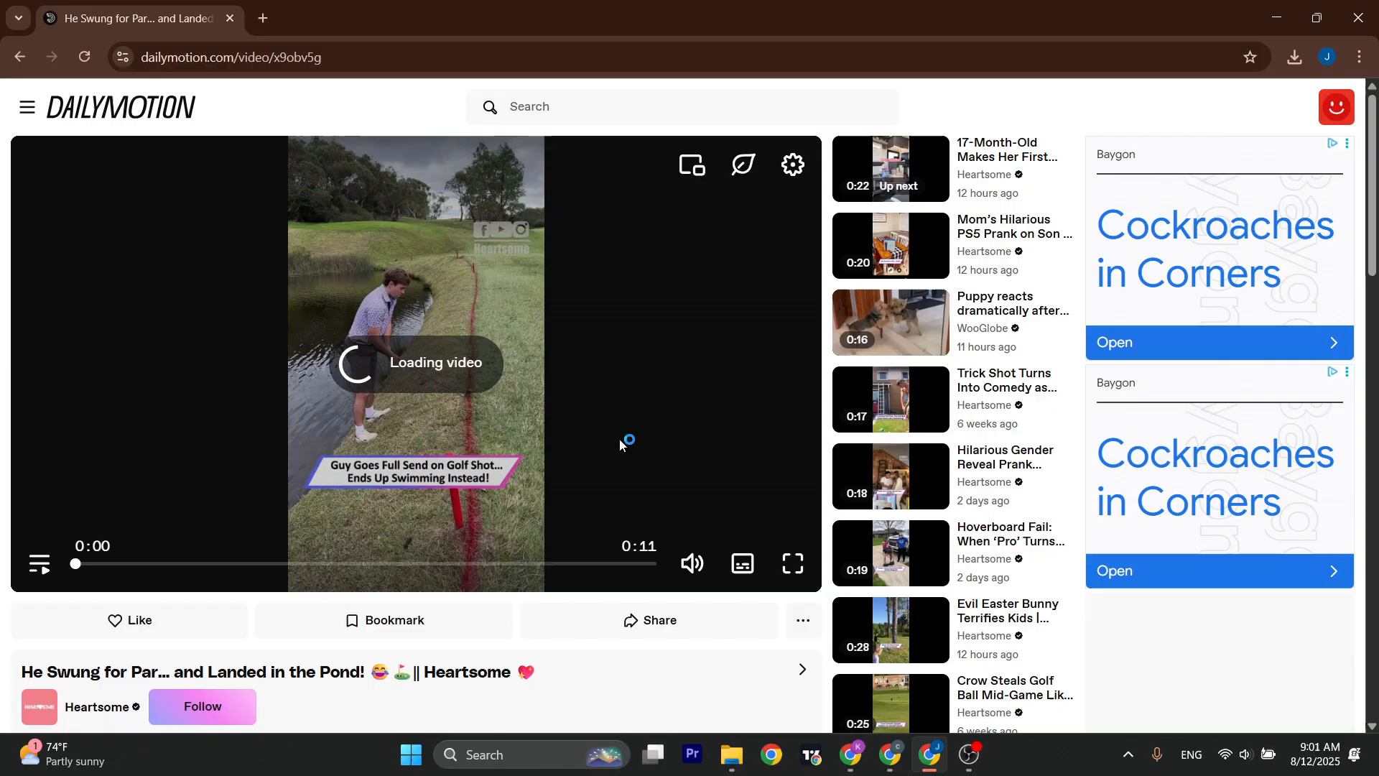
Pause the golf pond video near its start and open the player Settings.
{"action": "left_click", "coordinate": [416, 363]}
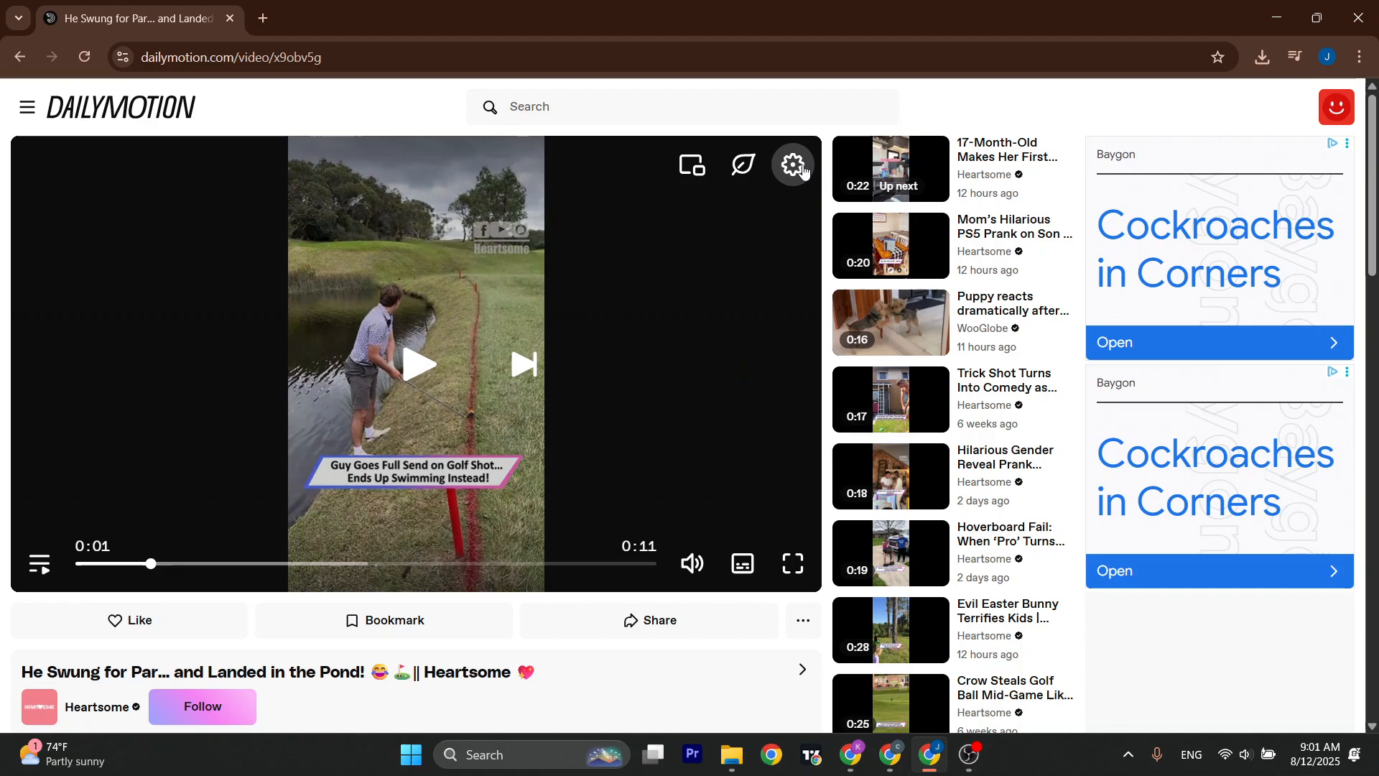
{"action": "left_click", "coordinate": [792, 165]}
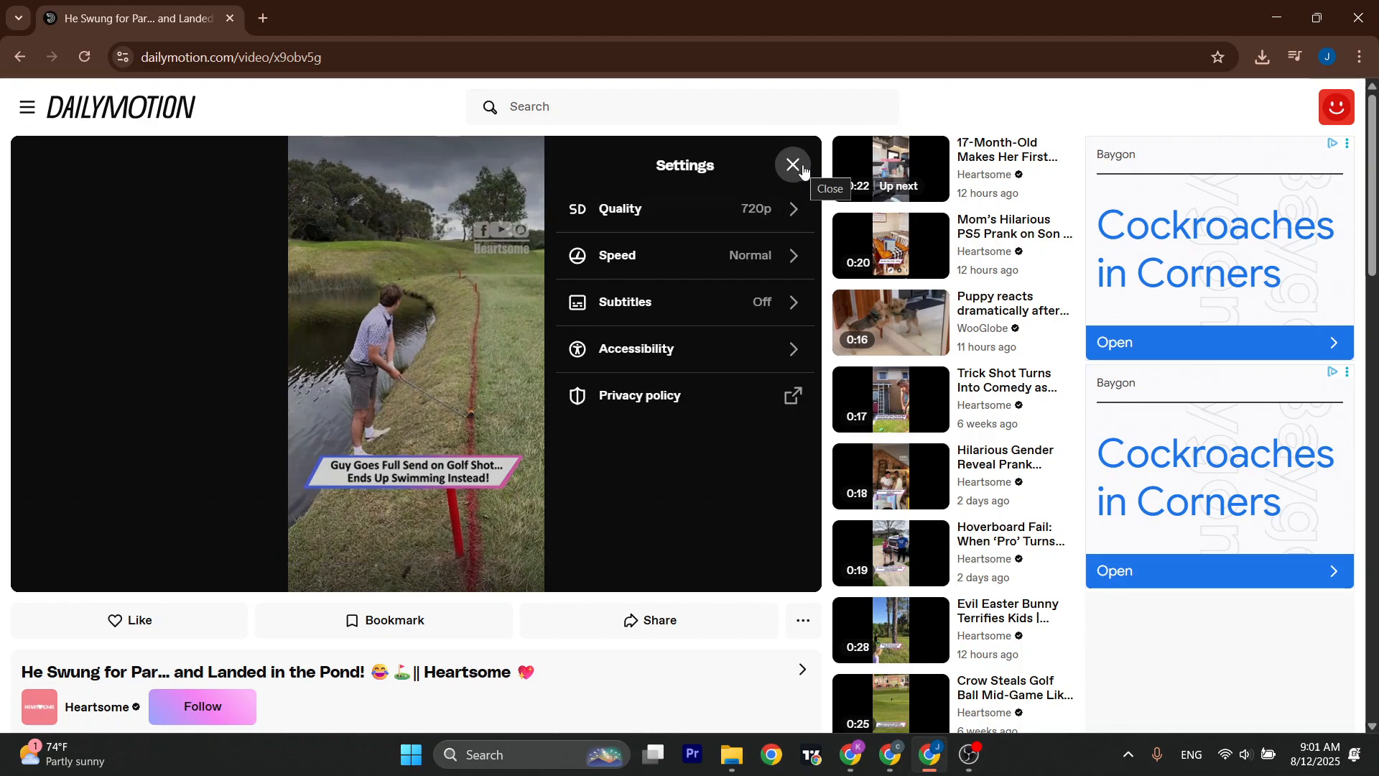
{"action": "mouse_move", "coordinate": [622, 173]}
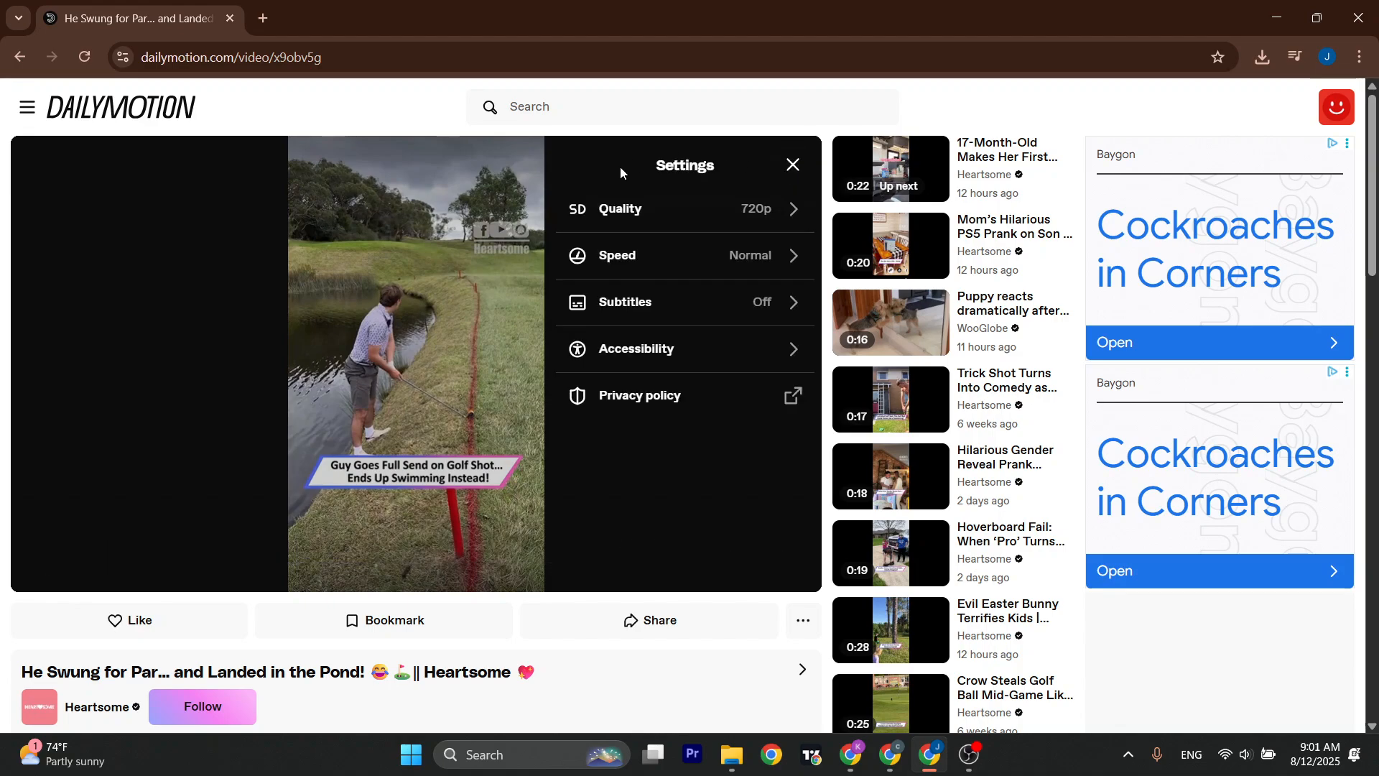
{"action": "mouse_move", "coordinate": [732, 301]}
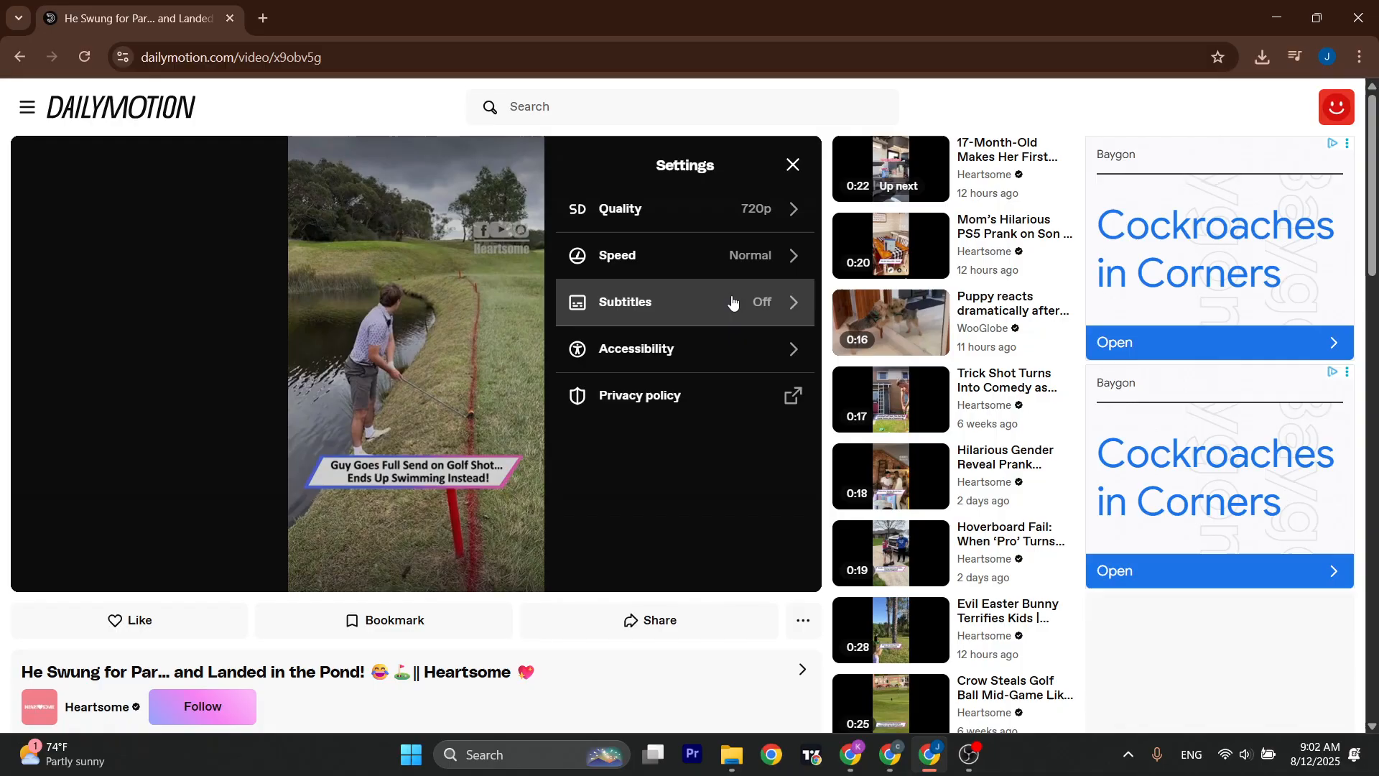
{"action": "mouse_move", "coordinate": [677, 303]}
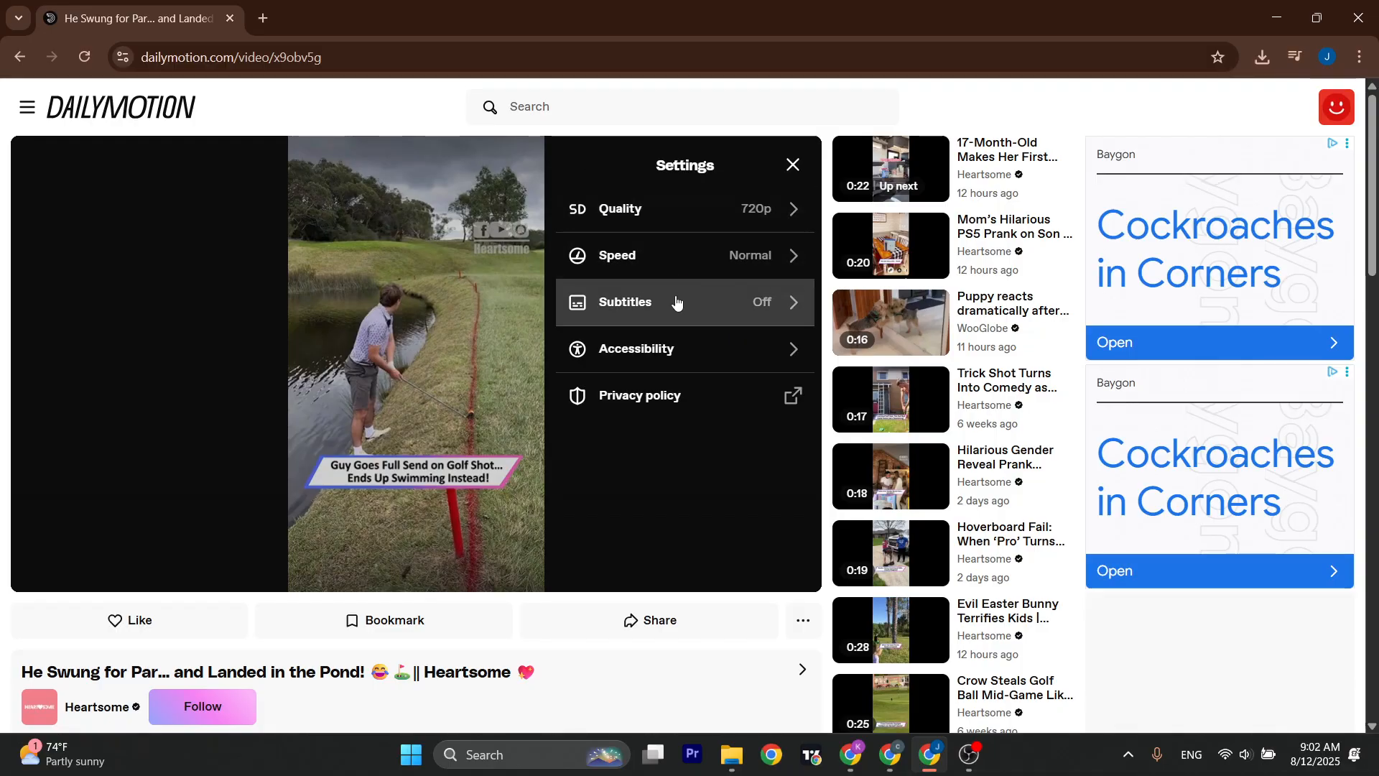
Set subtitles to English (autogenerated), close Settings, and resume playback to the 0:11 end.
{"action": "left_click", "coordinate": [678, 302]}
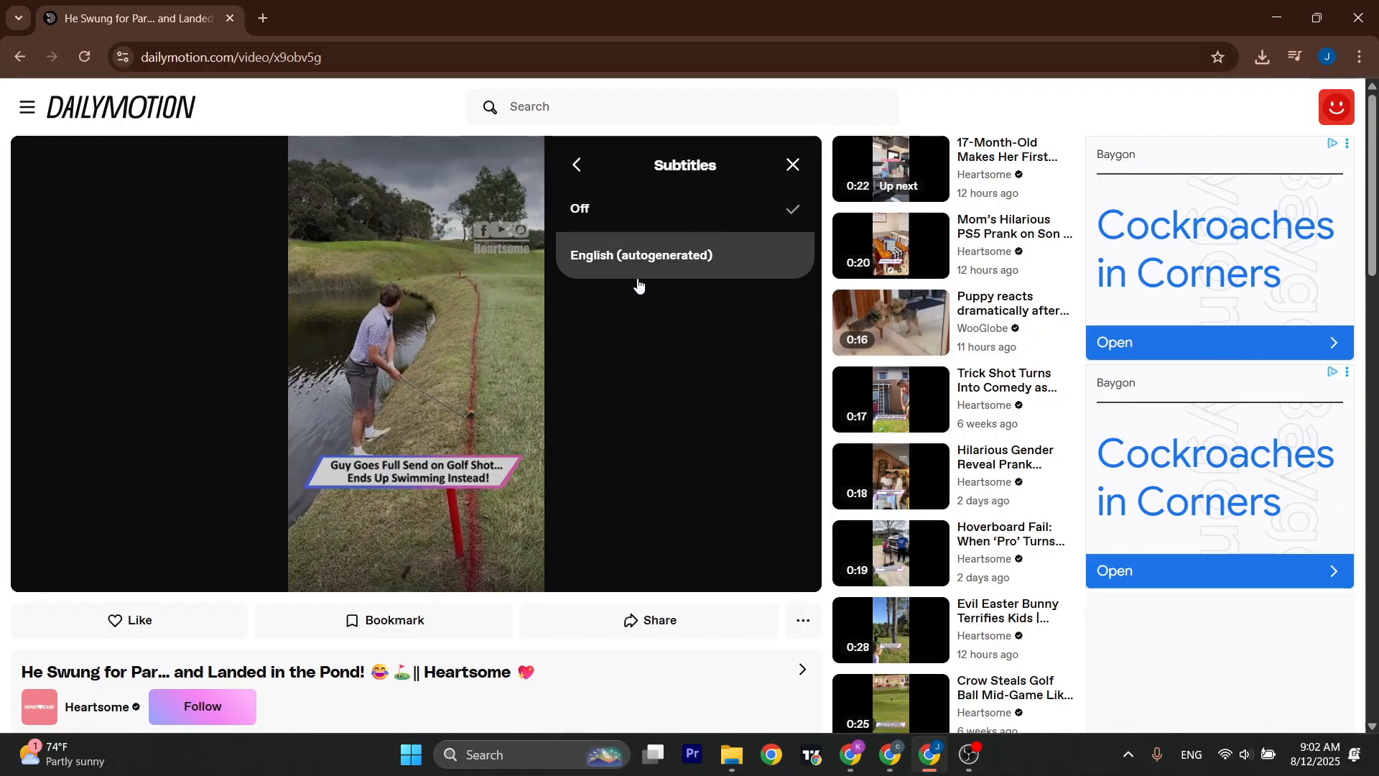
{"action": "left_click", "coordinate": [576, 164]}
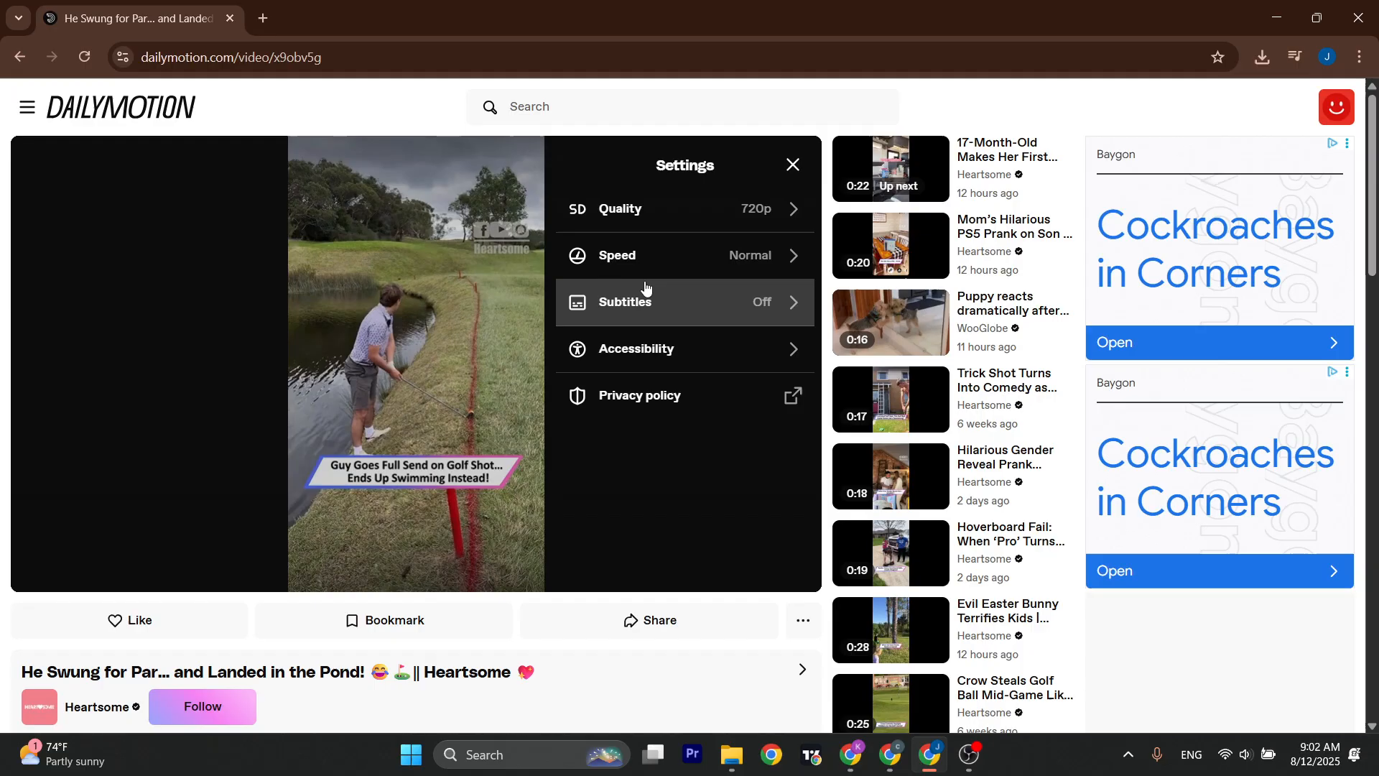
{"action": "left_click", "coordinate": [792, 165]}
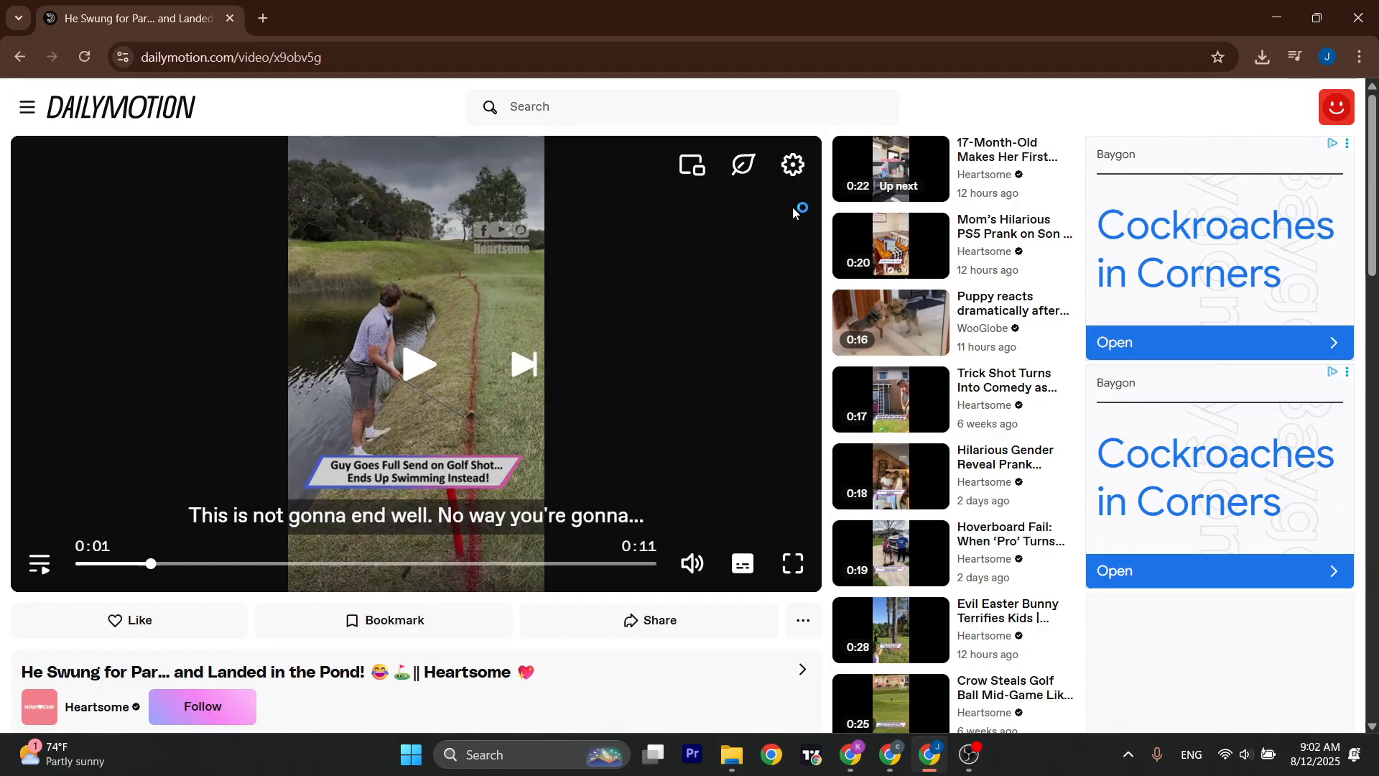
{"action": "mouse_move", "coordinate": [272, 505]}
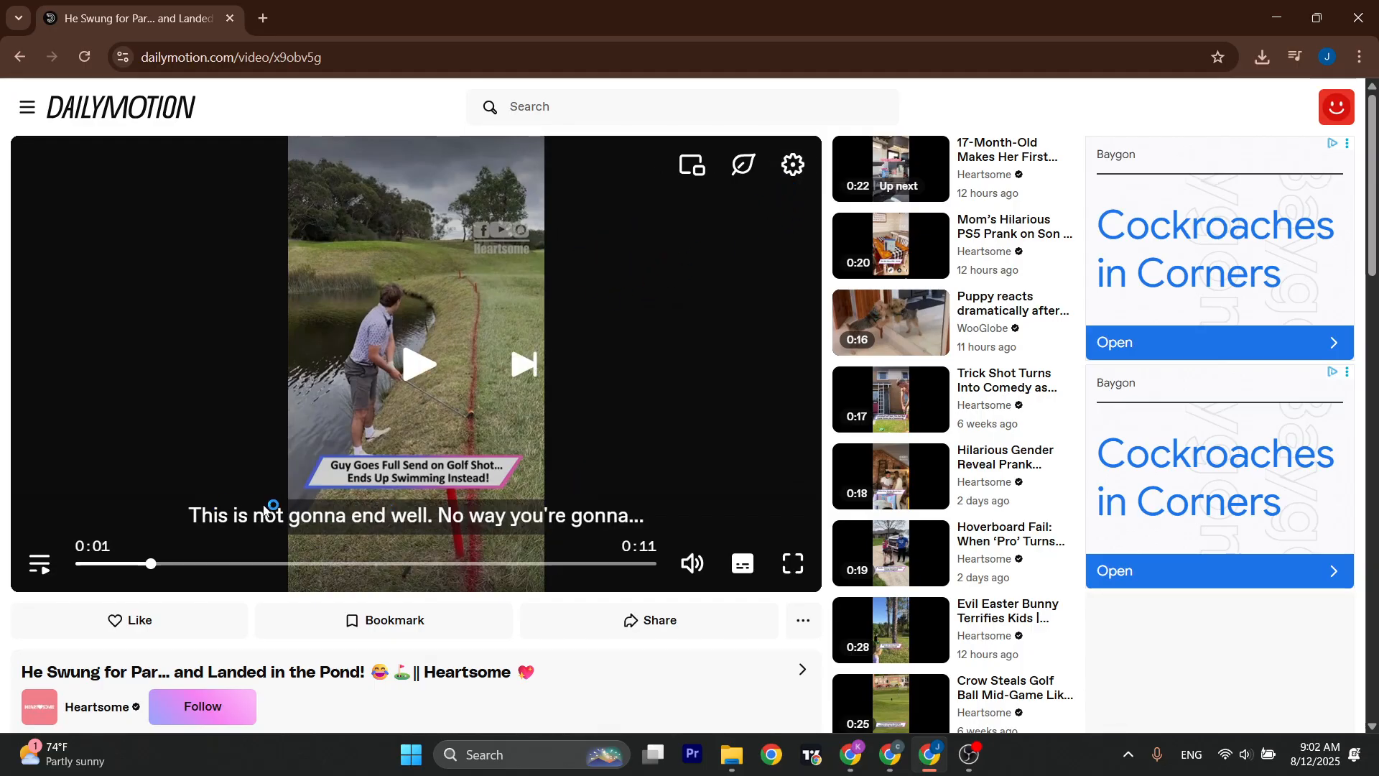
{"action": "left_click", "coordinate": [417, 363]}
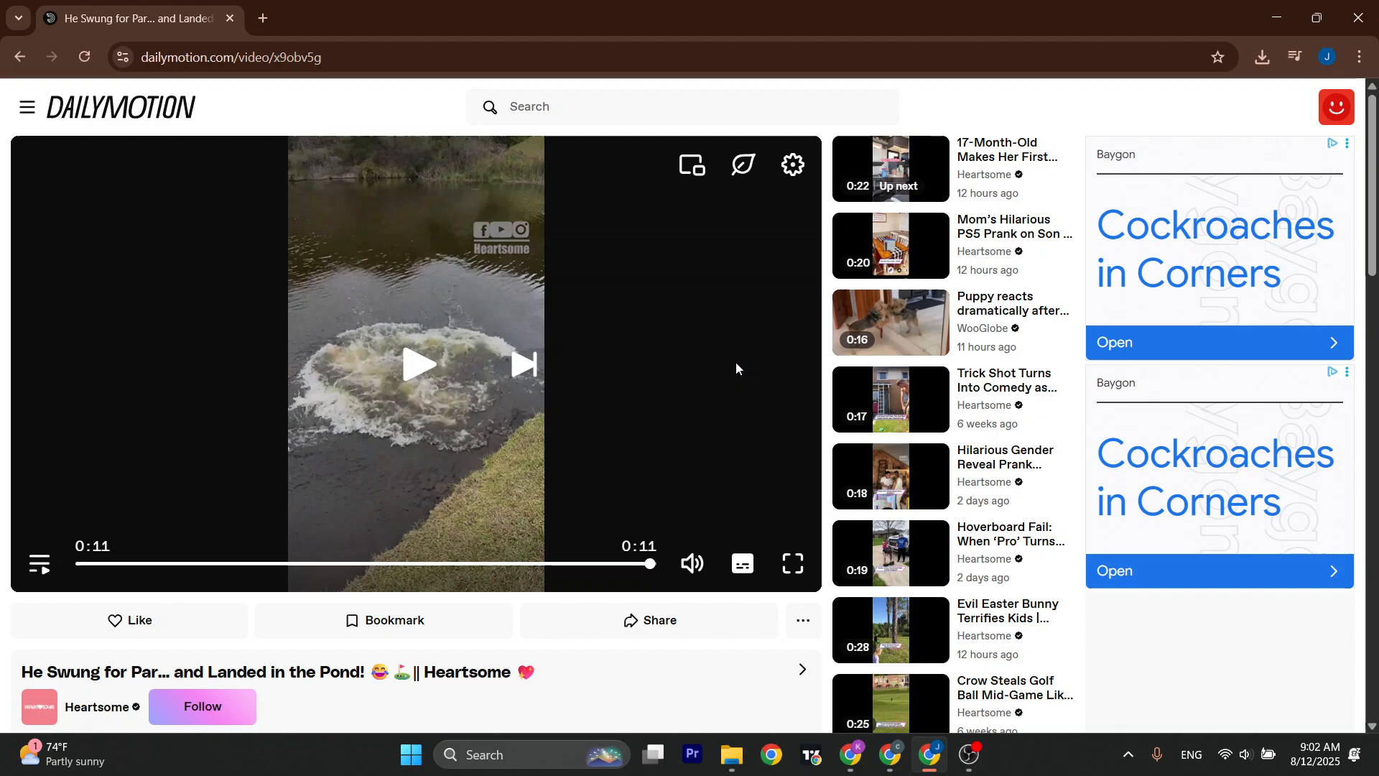
Reopen Settings on the finished video to confirm subtitles are English (autogenerated).
{"action": "left_click", "coordinate": [418, 365]}
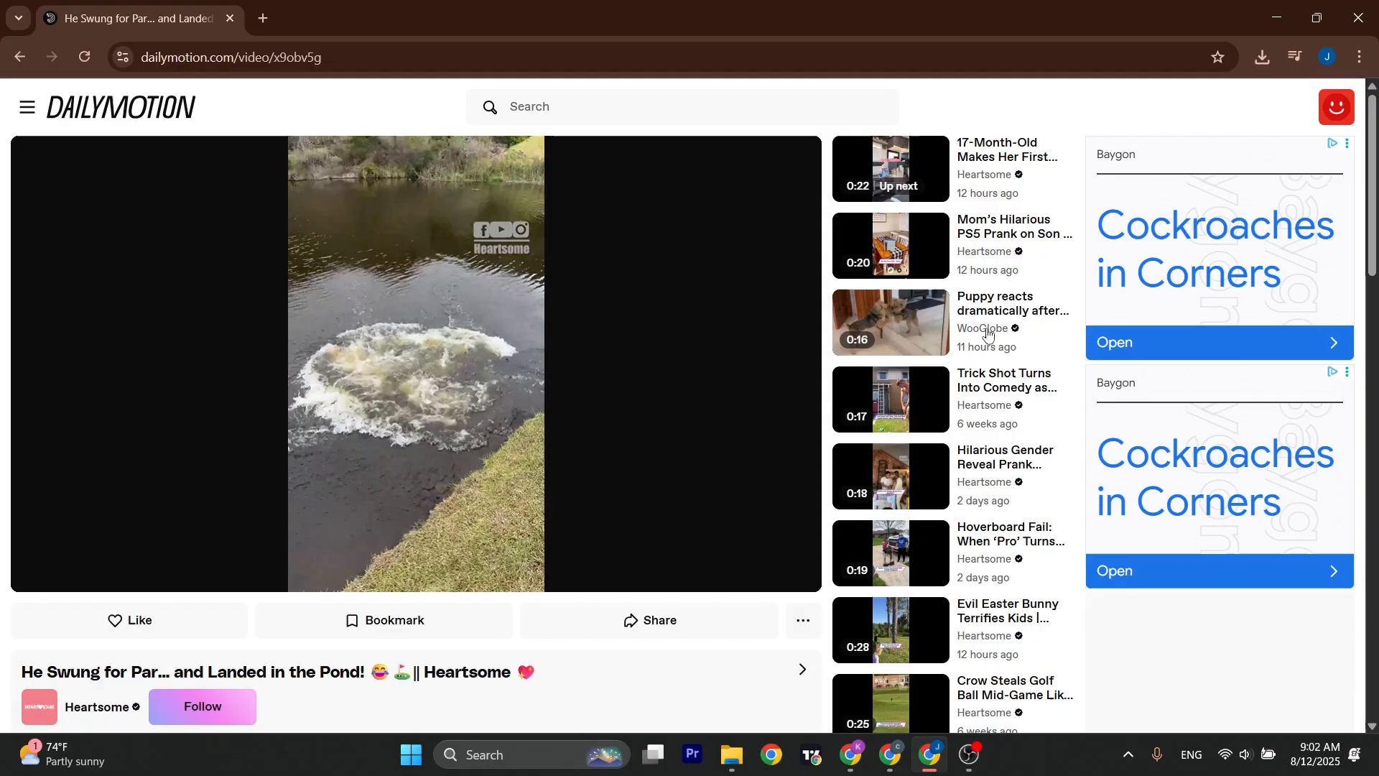
{"action": "mouse_move", "coordinate": [884, 243]}
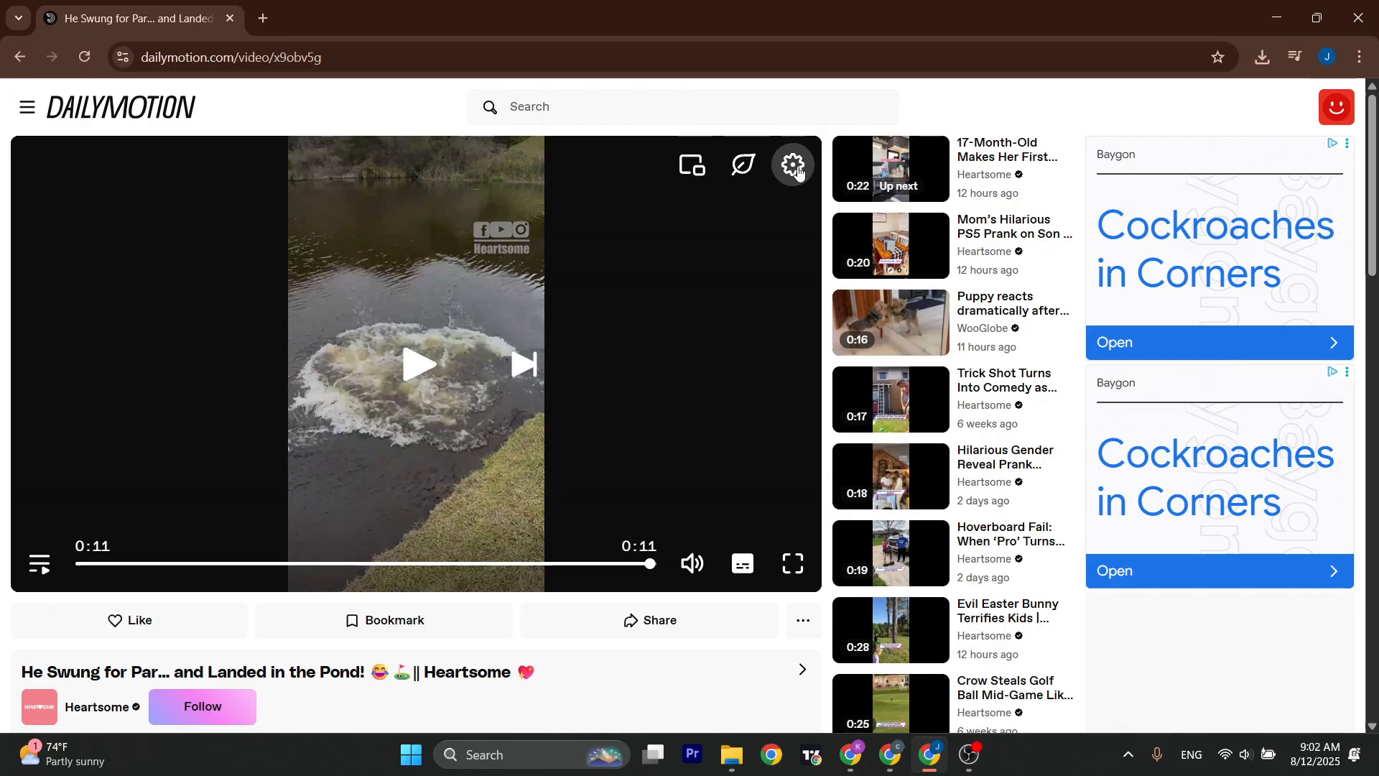
{"action": "left_click", "coordinate": [792, 165]}
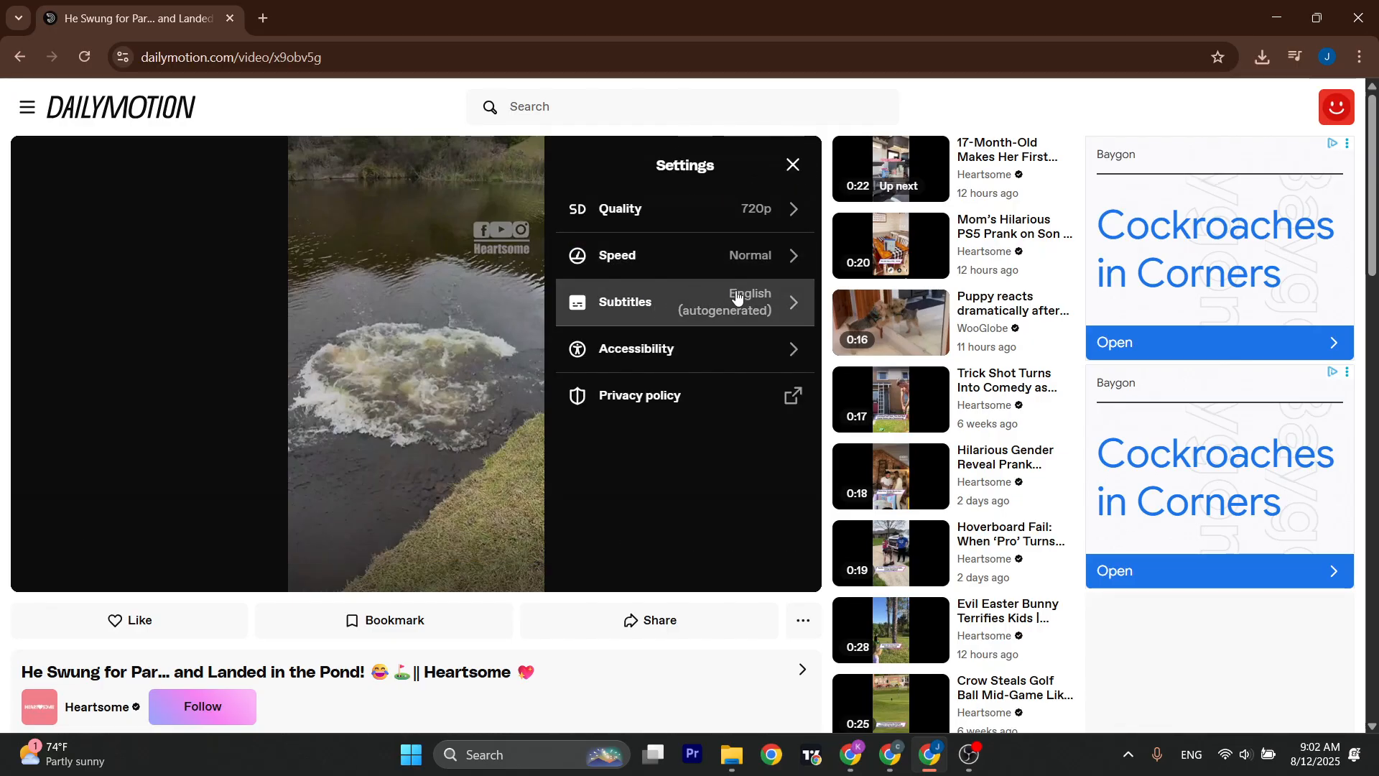